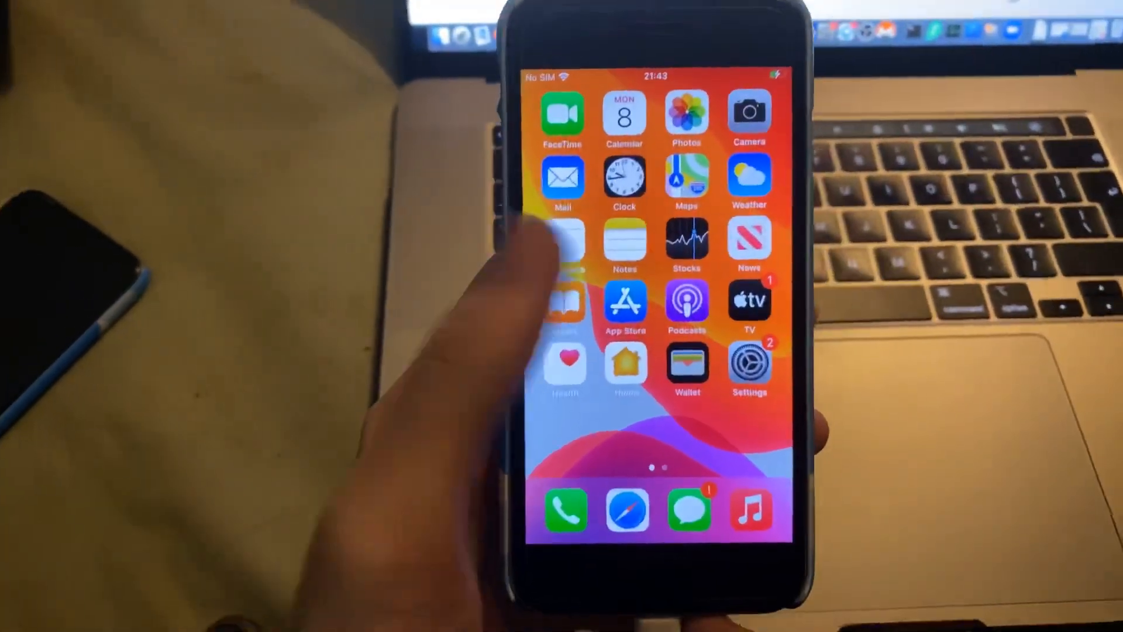
Step: Open the iPhone's Settings app and go to General
{"action": "left_click", "coordinate": [750, 367]}
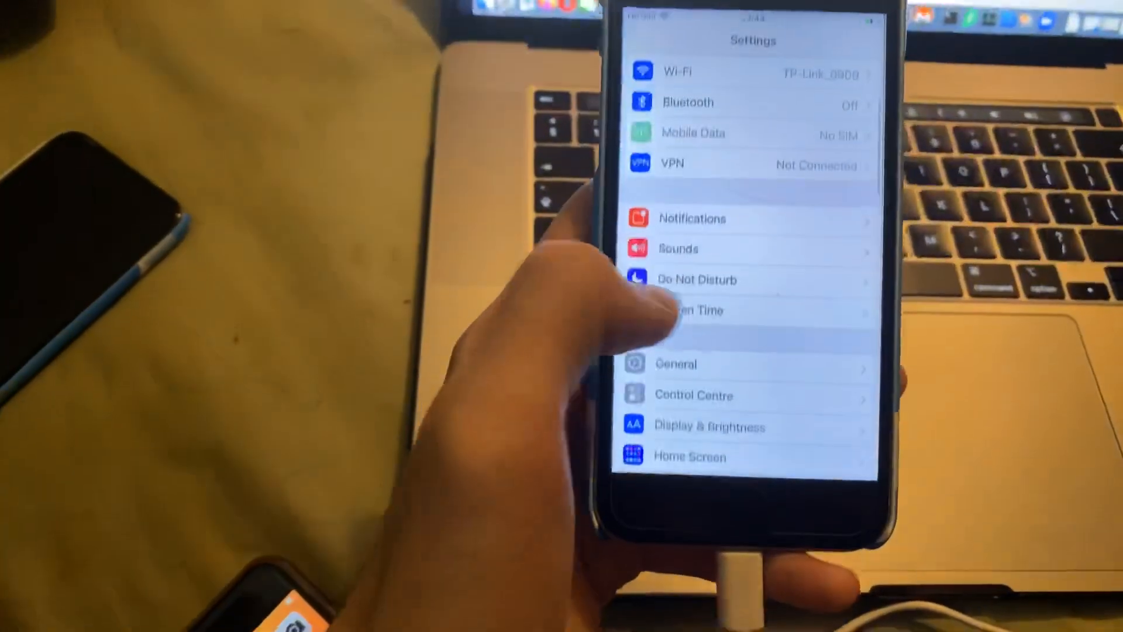
{"action": "left_click", "coordinate": [675, 364]}
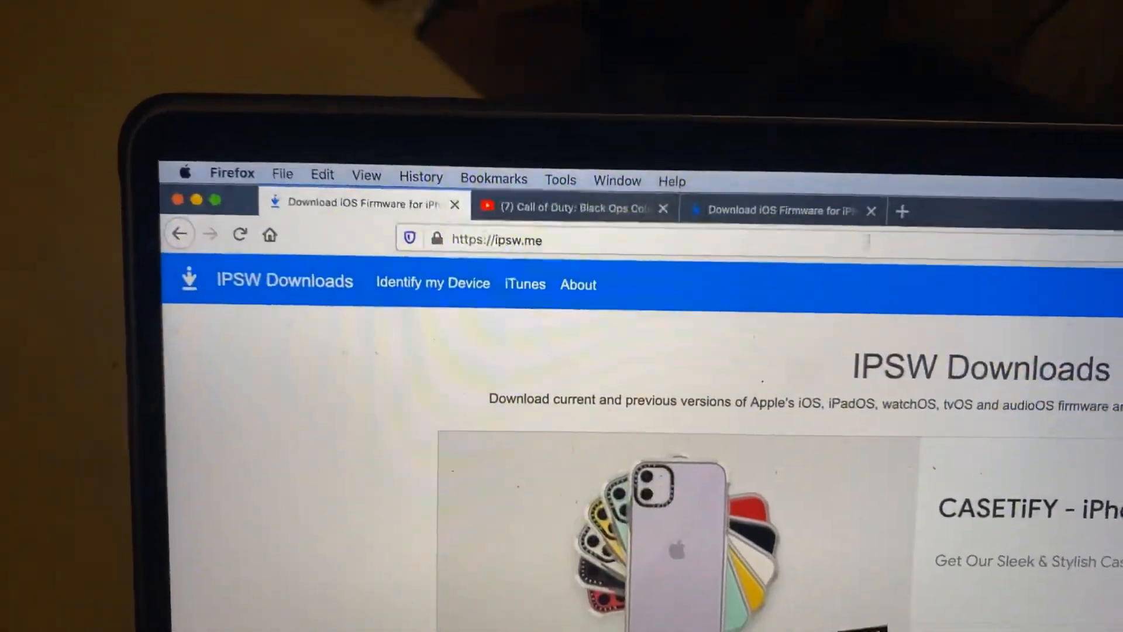
Step: On ipsw.me, choose iPhone as the product and select the iPhone 6s model
{"action": "scroll", "scroll_direction": "down", "scroll_amount": 3}
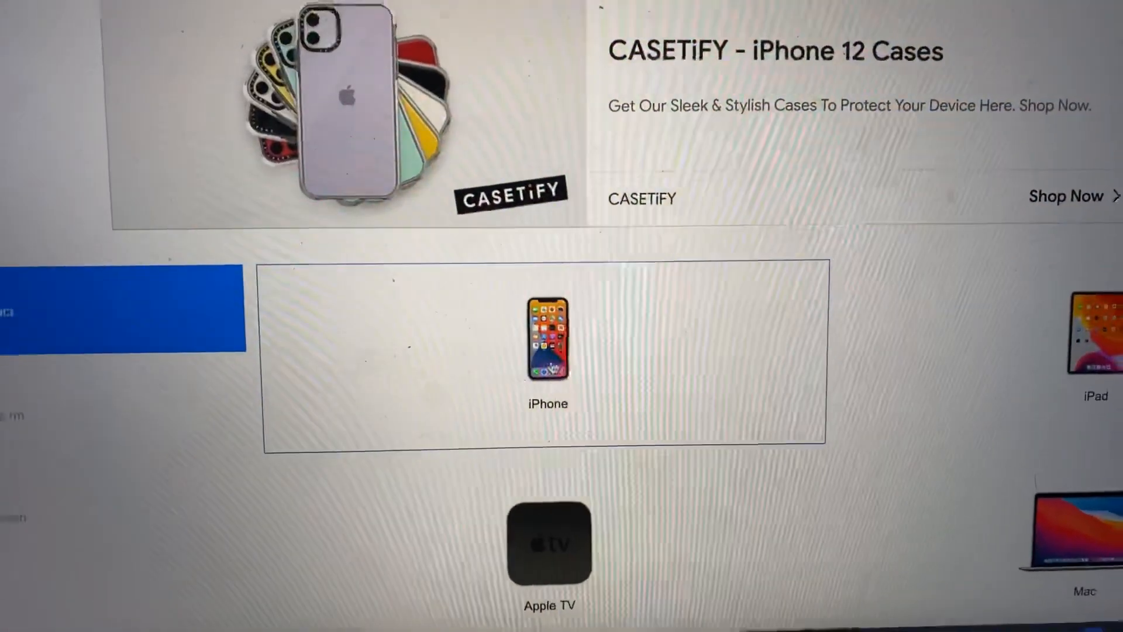
{"action": "left_click", "coordinate": [548, 339]}
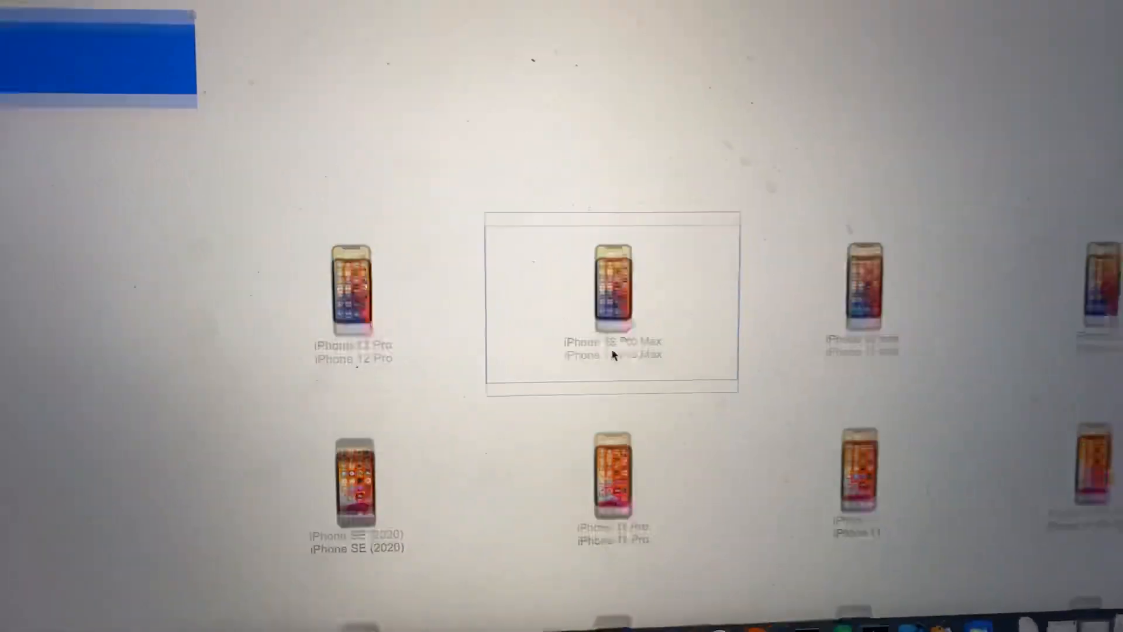
{"action": "scroll", "scroll_direction": "down", "scroll_amount": 3}
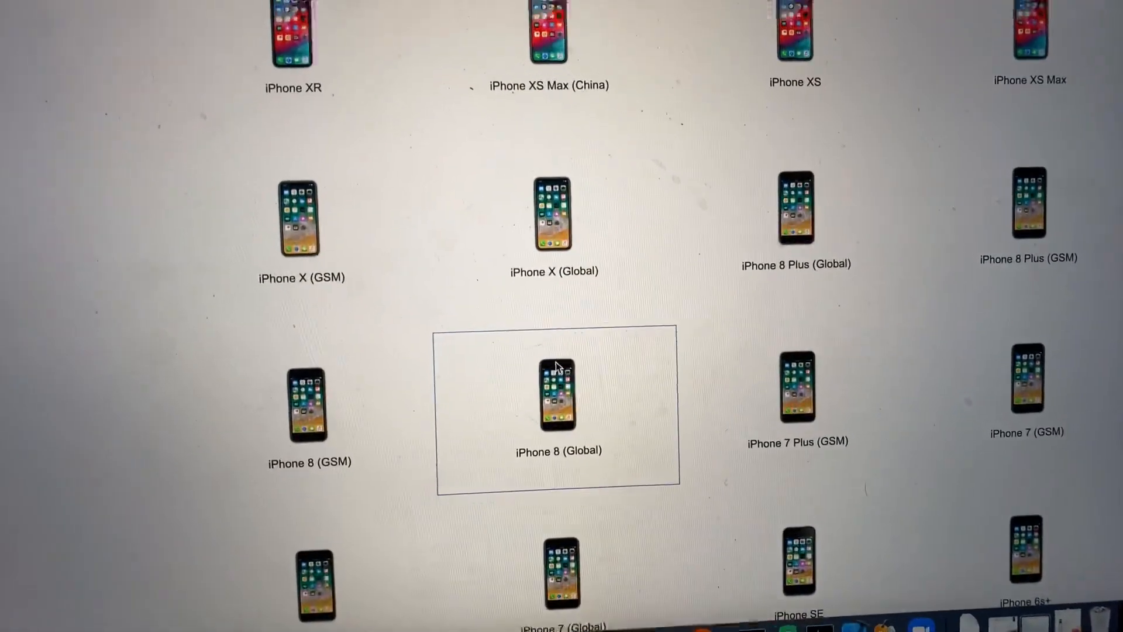
{"action": "right_click", "coordinate": [543, 365]}
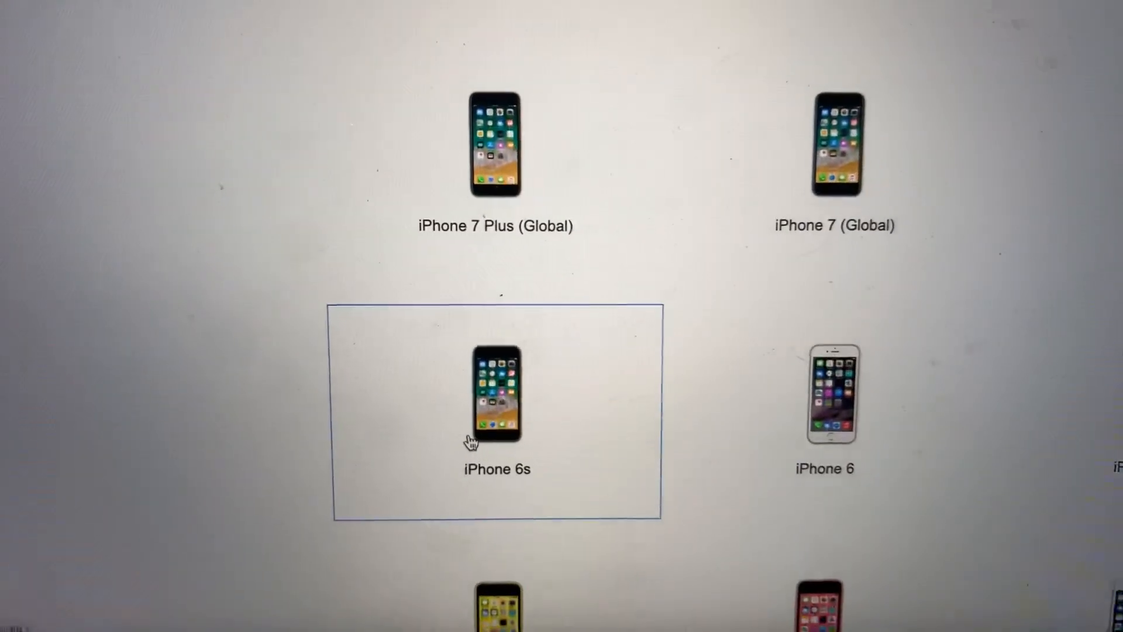
{"action": "left_click", "coordinate": [495, 394]}
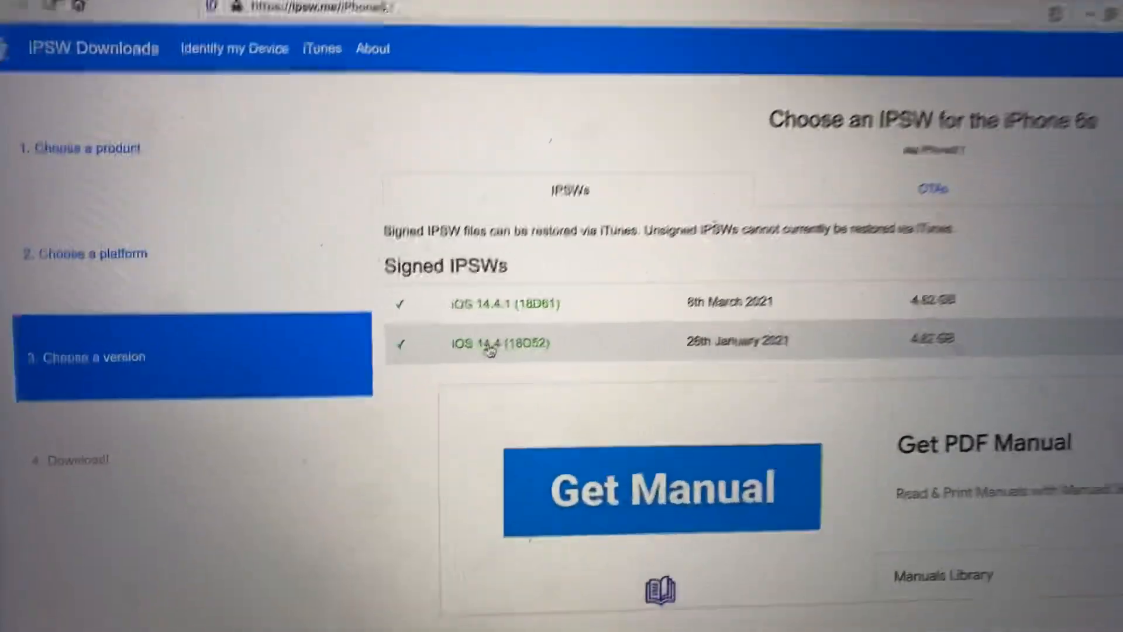
{"action": "scroll", "scroll_direction": "down", "scroll_amount": 3}
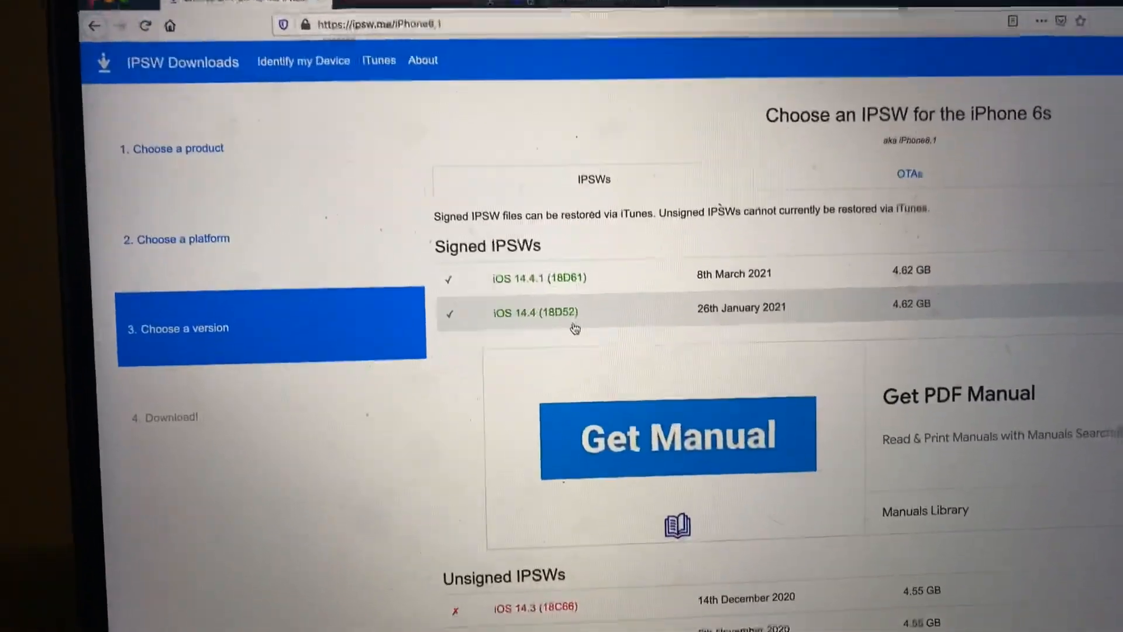
{"action": "scroll", "scroll_direction": "down", "scroll_amount": 3}
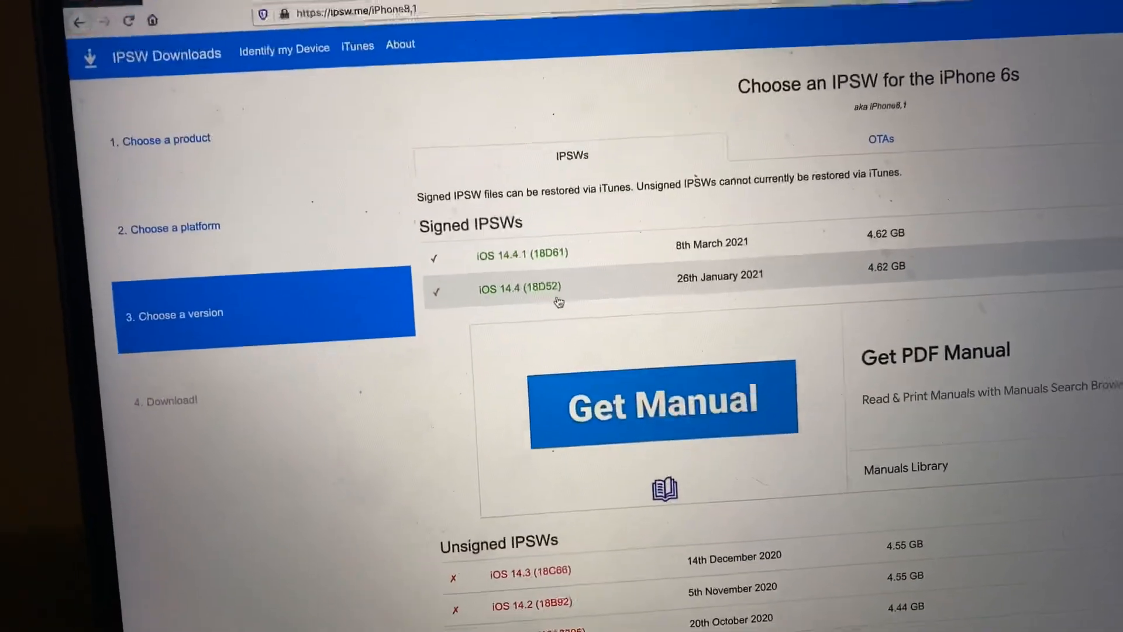
{"action": "scroll", "scroll_direction": "down", "scroll_amount": 3}
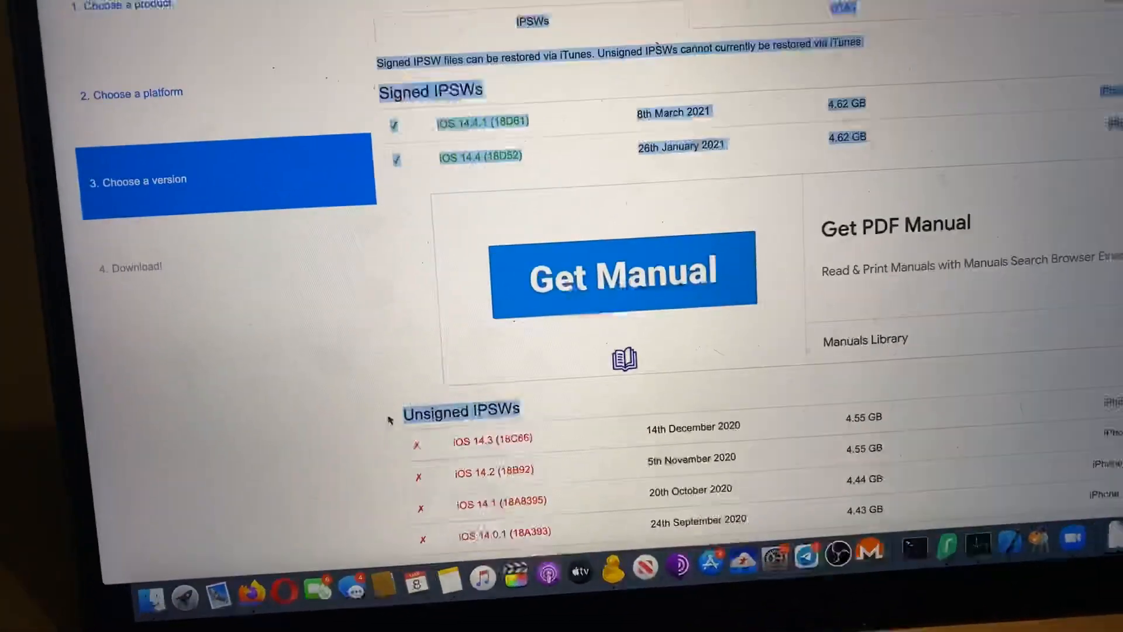
{"action": "scroll", "scroll_direction": "up", "scroll_amount": 3}
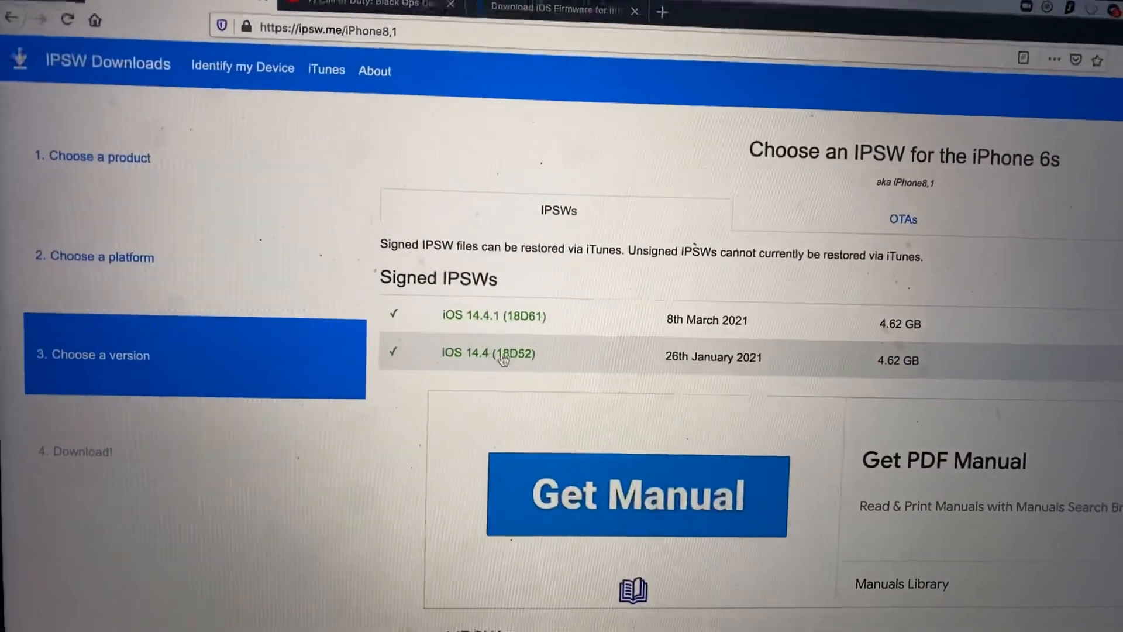
Step: Open iOS 14.4 (18D52) and start the 4.62 GB firmware download
{"action": "left_click", "coordinate": [488, 353]}
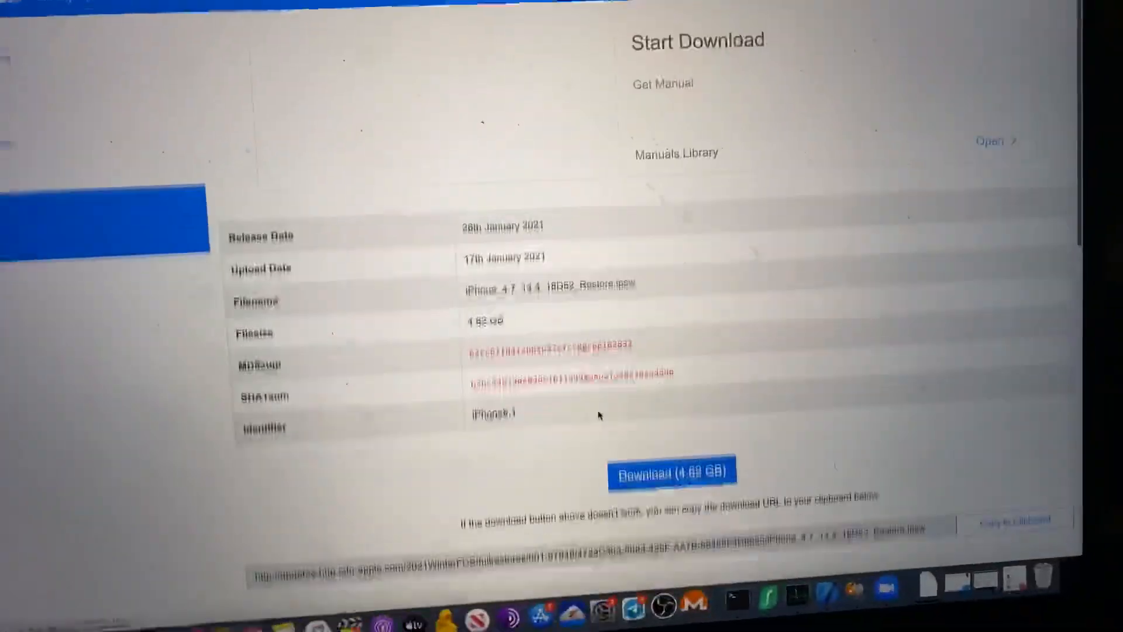
{"action": "left_click", "coordinate": [671, 475]}
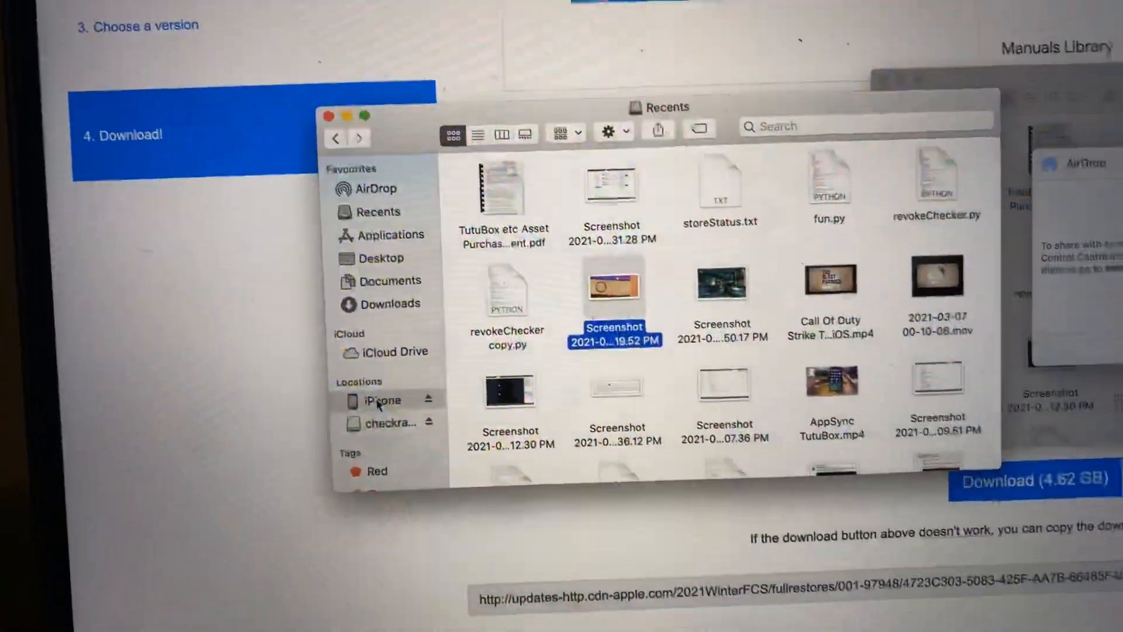
Step: Open the connected iPhone's device page in Finder
{"action": "left_click", "coordinate": [382, 399]}
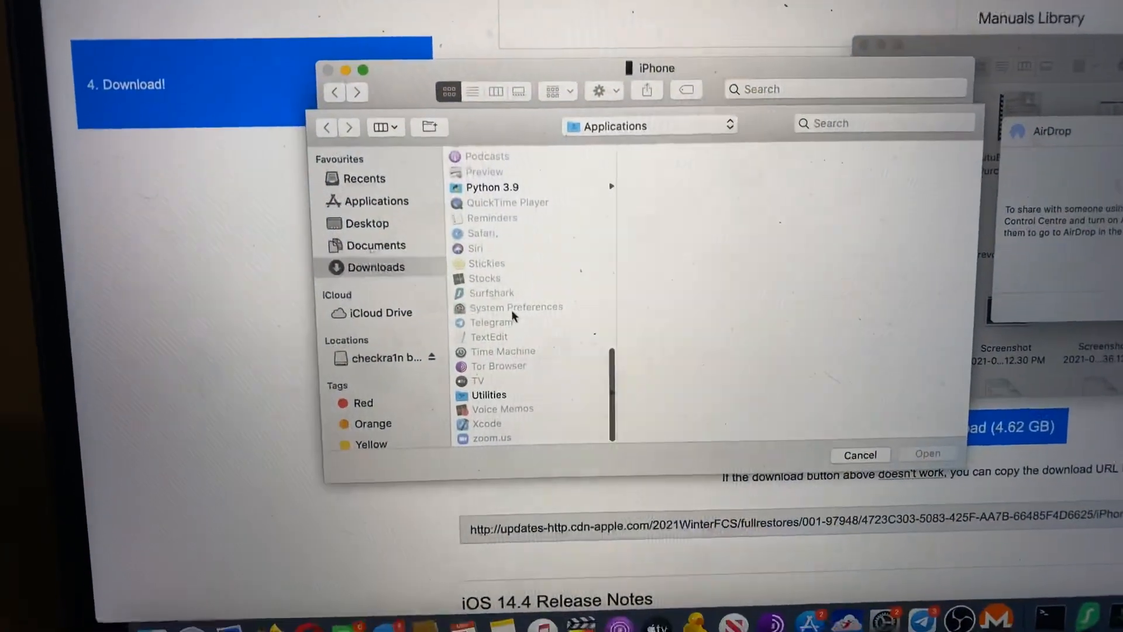
Step: Go to Downloads in the file chooser and select the iOS 14.4 restore IPSW file
{"action": "left_click", "coordinate": [376, 268]}
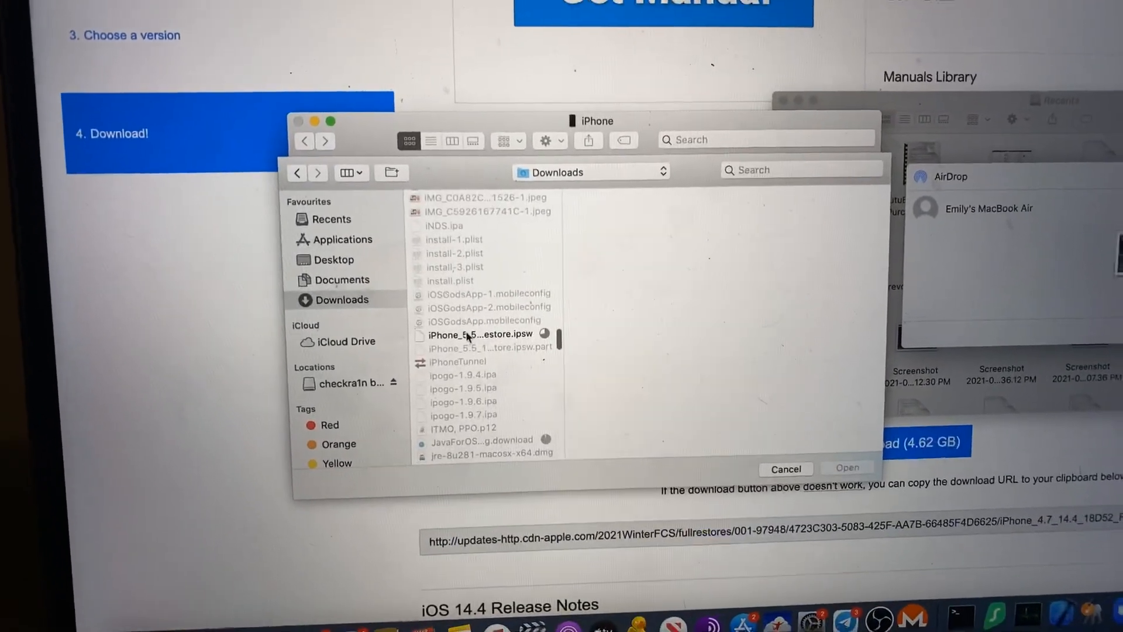
{"action": "left_click", "coordinate": [479, 334]}
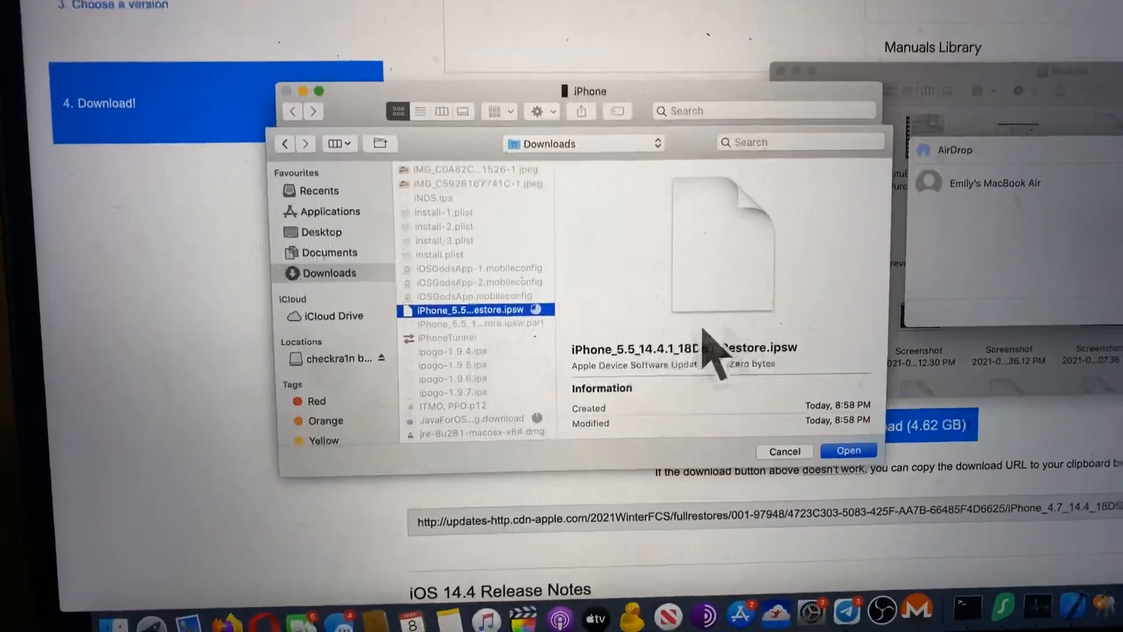